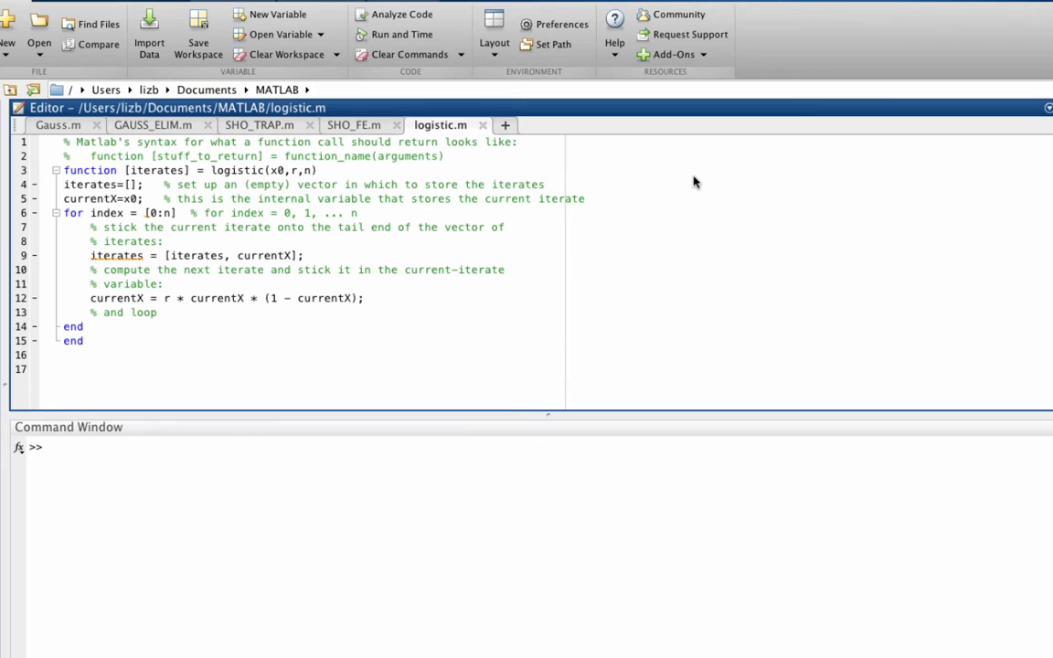
- Evaluate [1,2,3] in the Command Window so ans prints 1 2 3
left_click(64, 370)
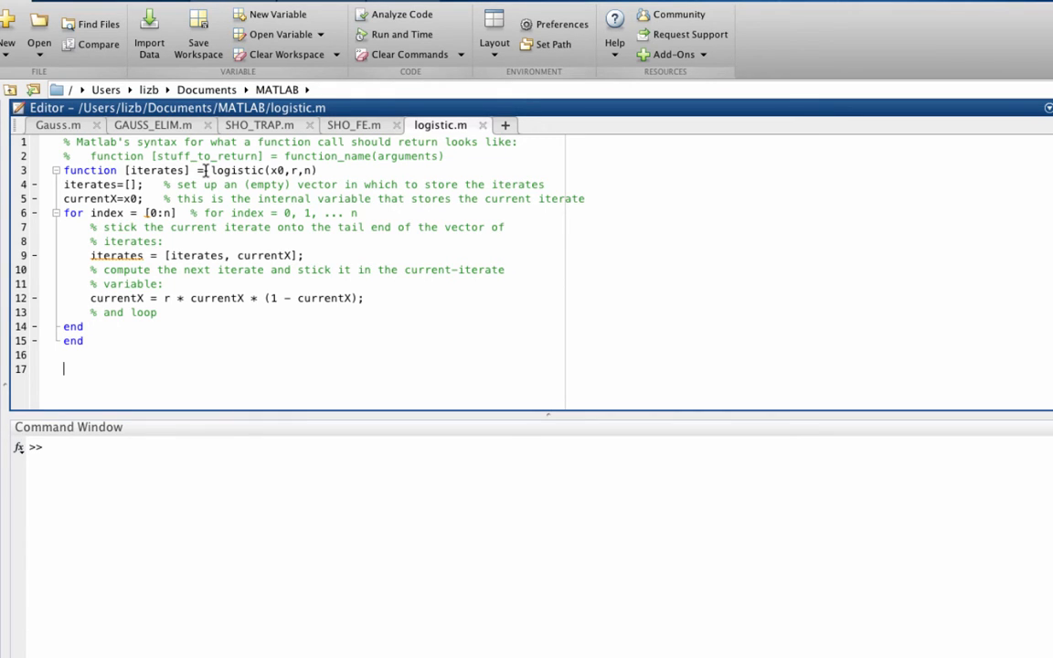
mouse_move(265, 170)
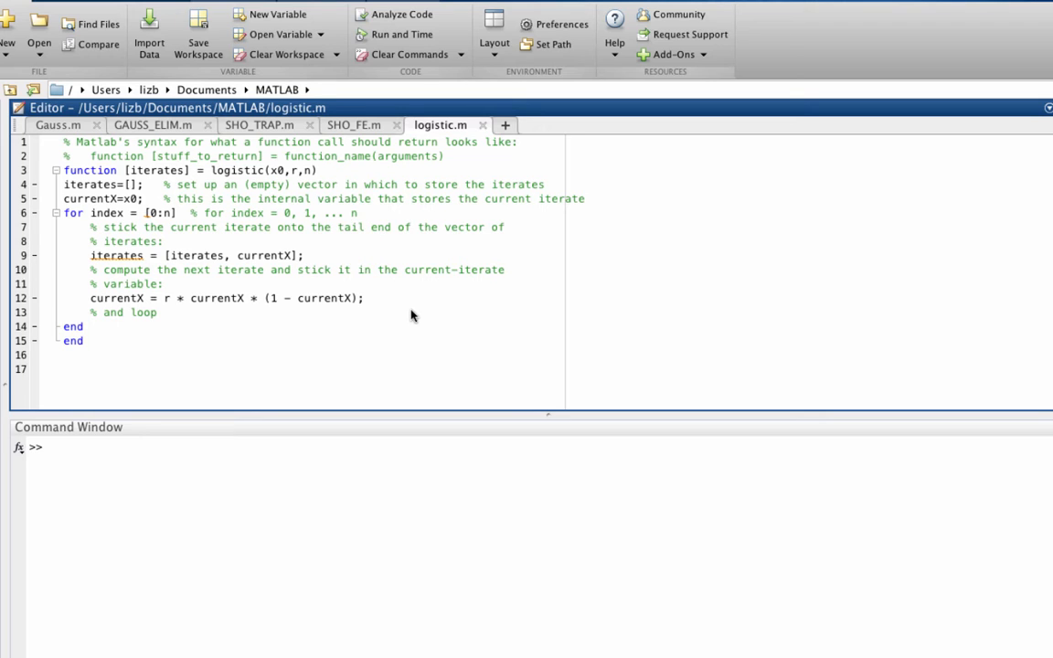
type("[1,2,3]")
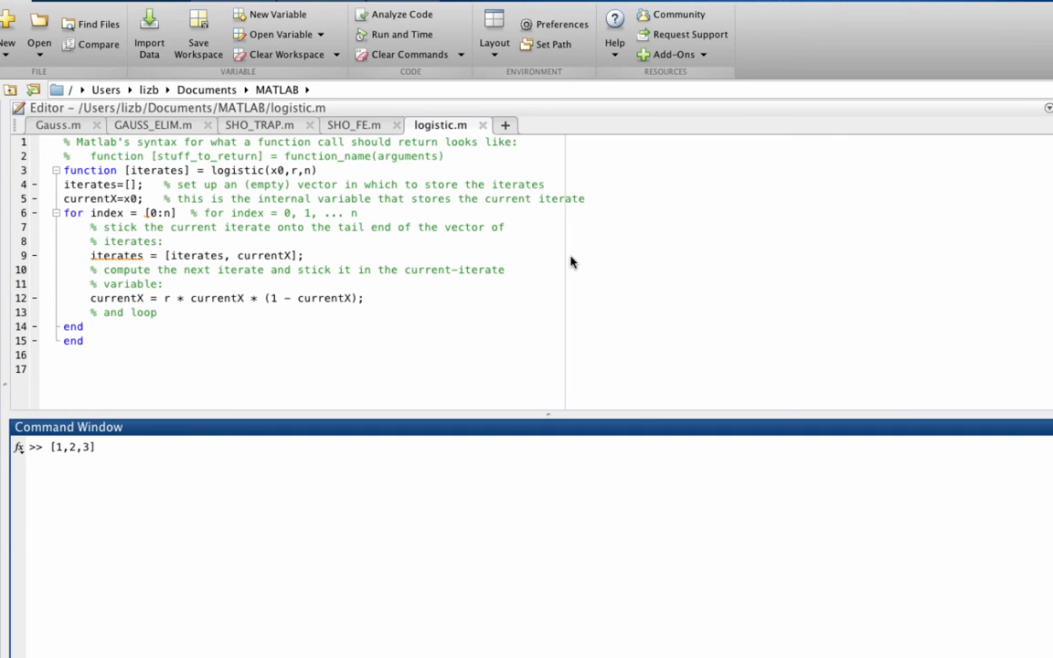
key("Return")
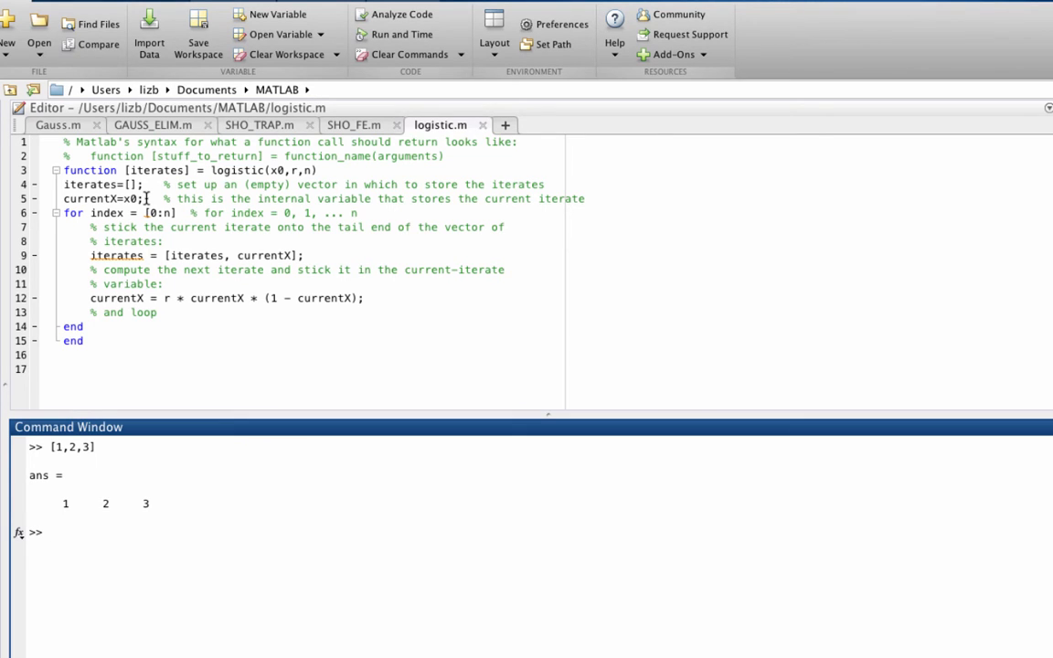
left_click(45, 532)
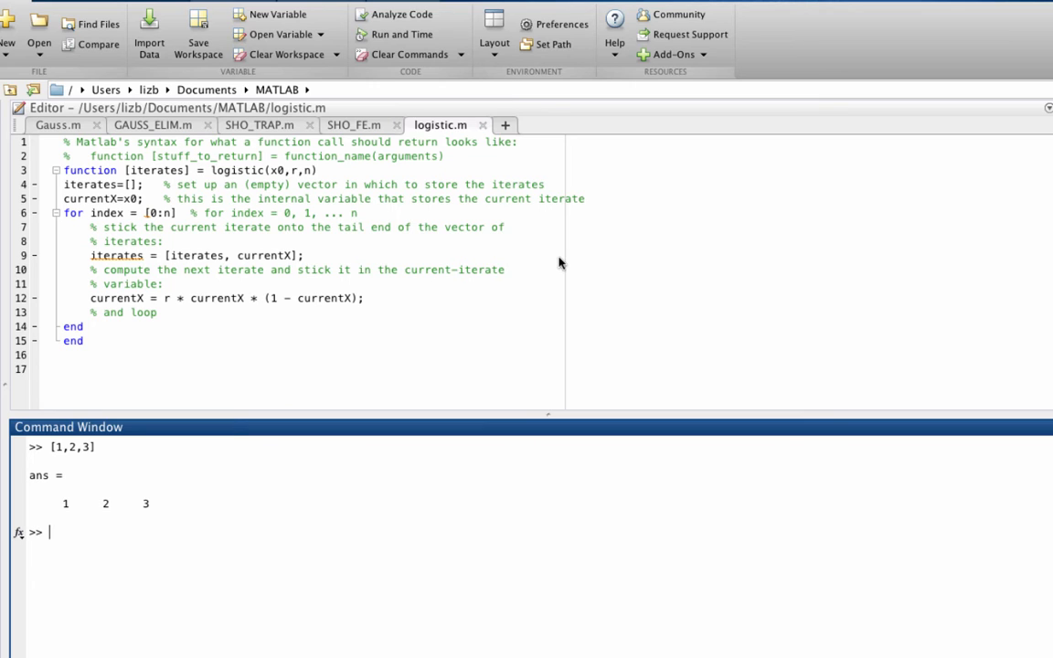
mouse_move(563, 264)
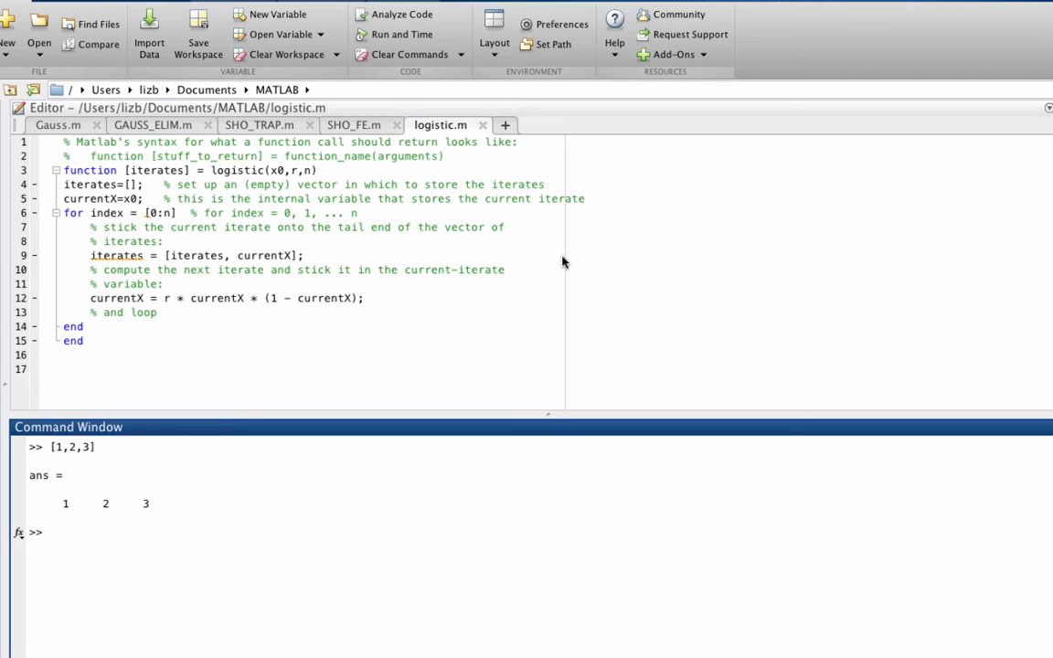
- Evaluate the ranges [0:3] and [0:0.5:3] to list 0 to 3 in whole and half steps
type("[0:3]")
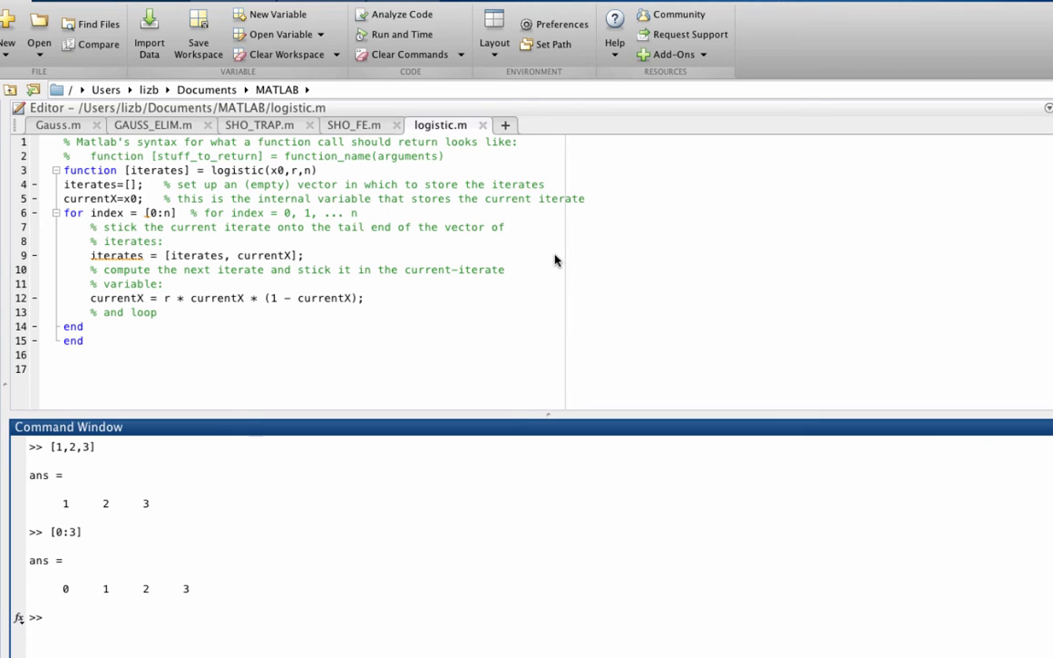
type("[0:0.5:3")
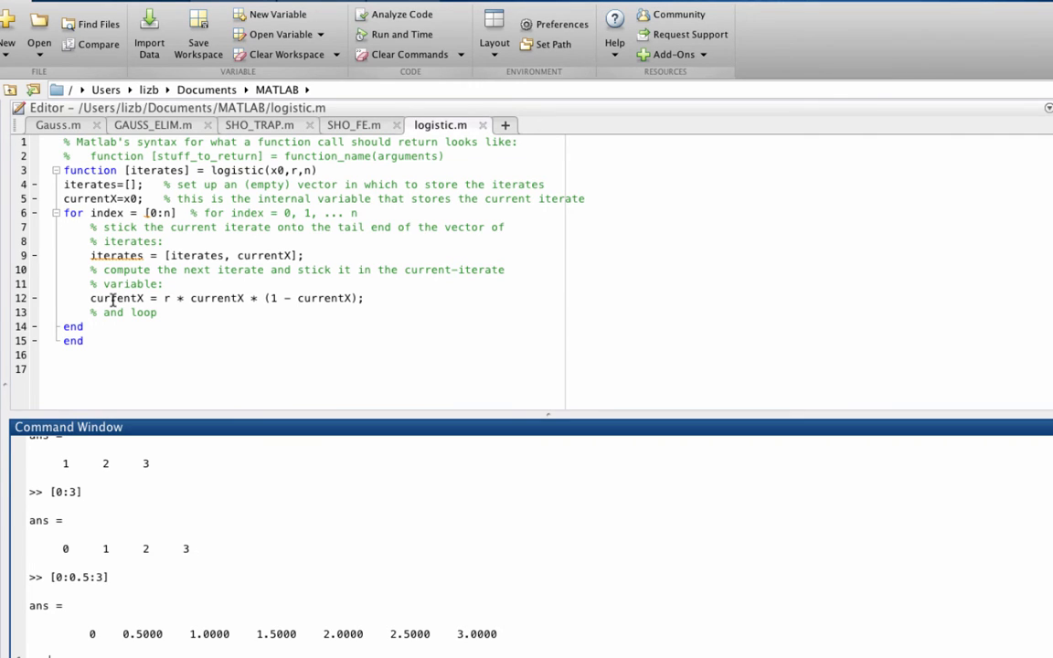
mouse_move(560, 263)
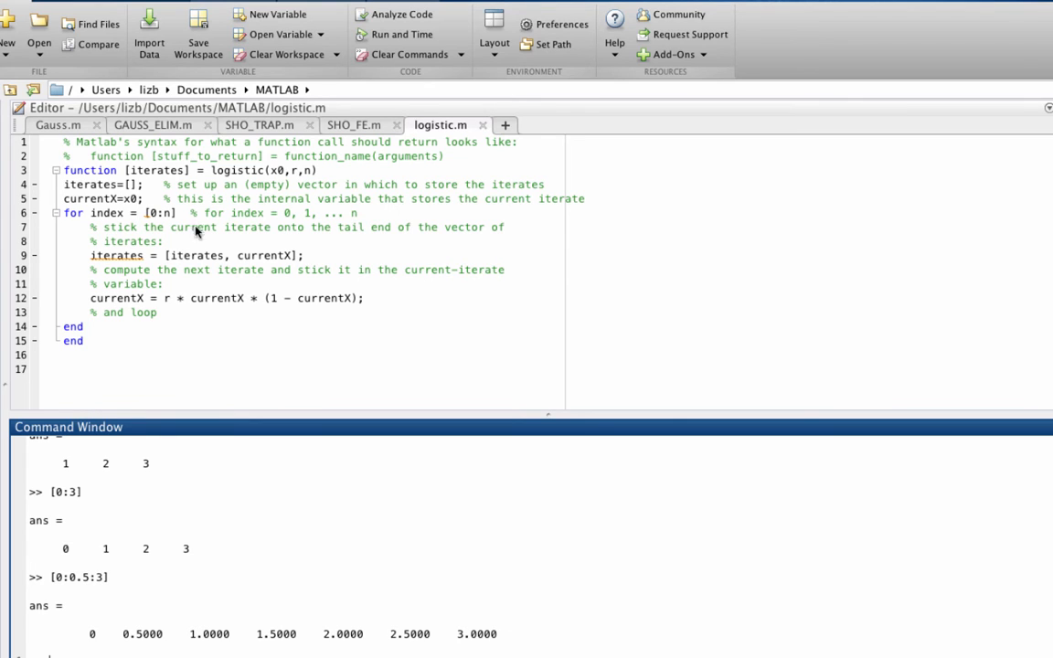
mouse_move(412, 226)
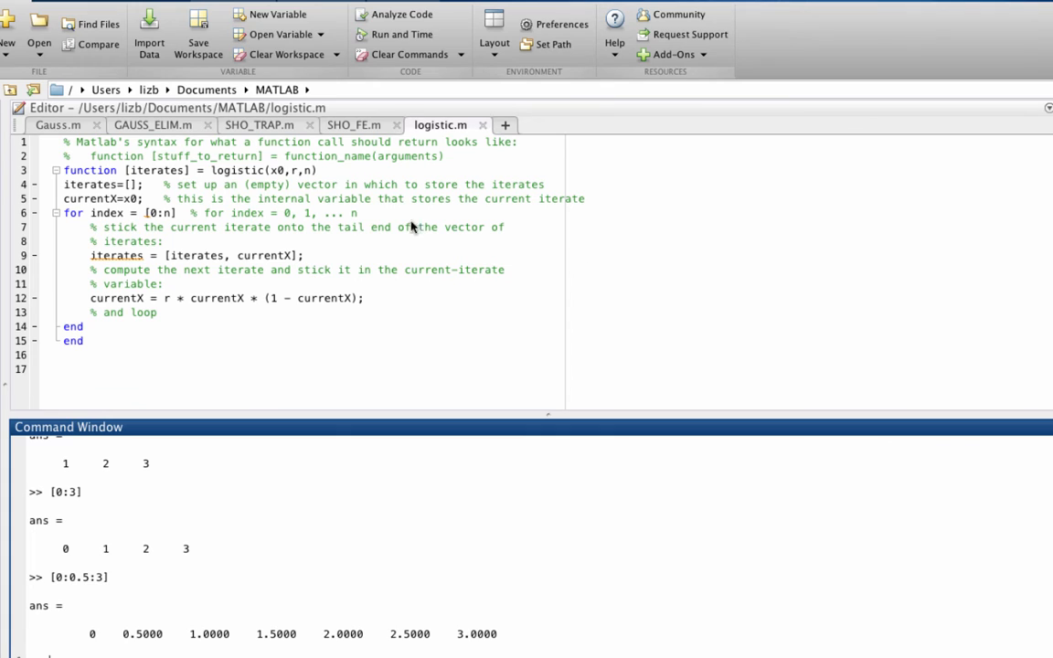
mouse_move(161, 266)
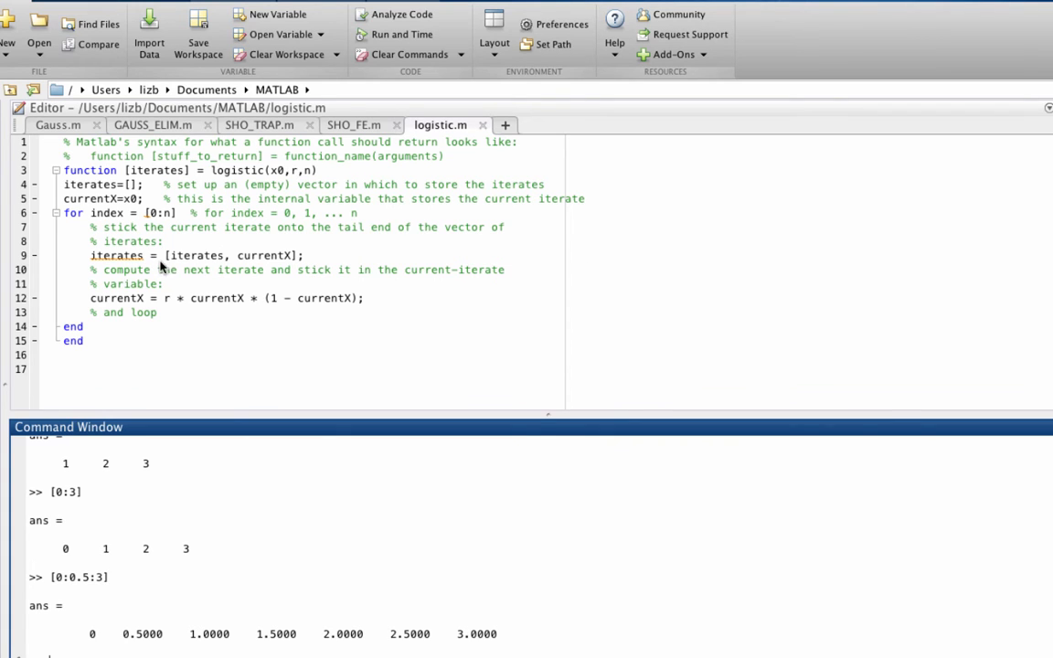
mouse_move(239, 266)
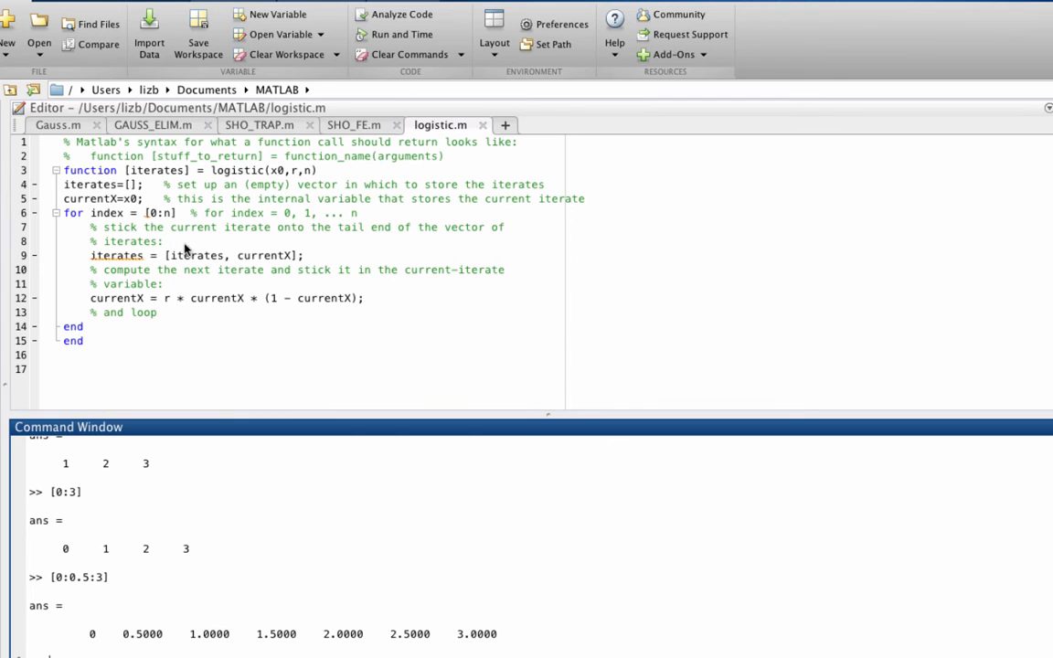
mouse_move(292, 256)
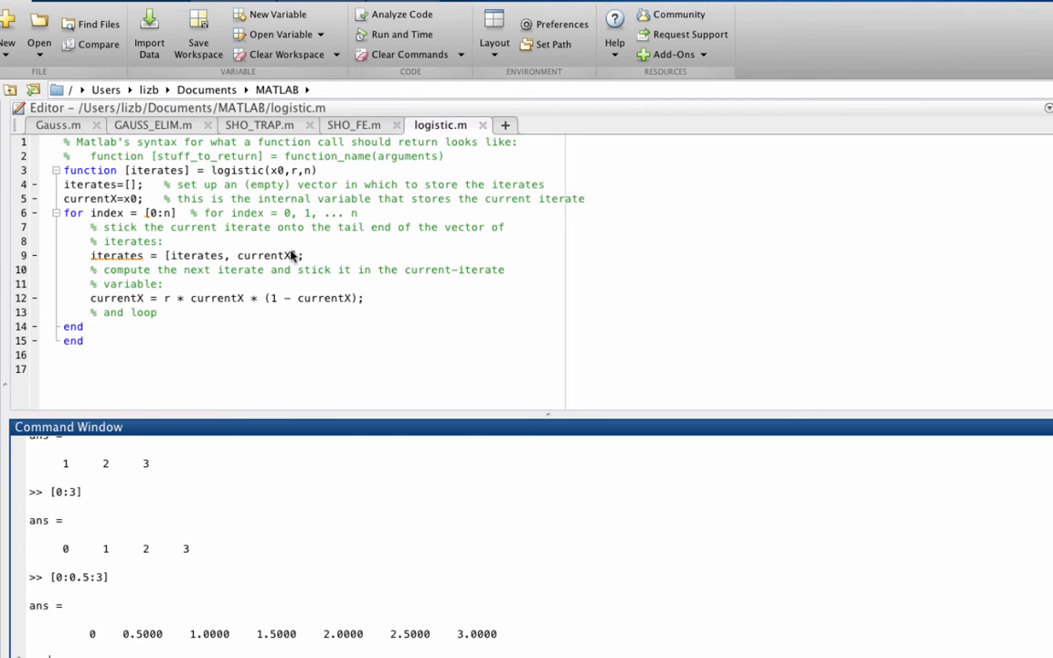
mouse_move(81, 238)
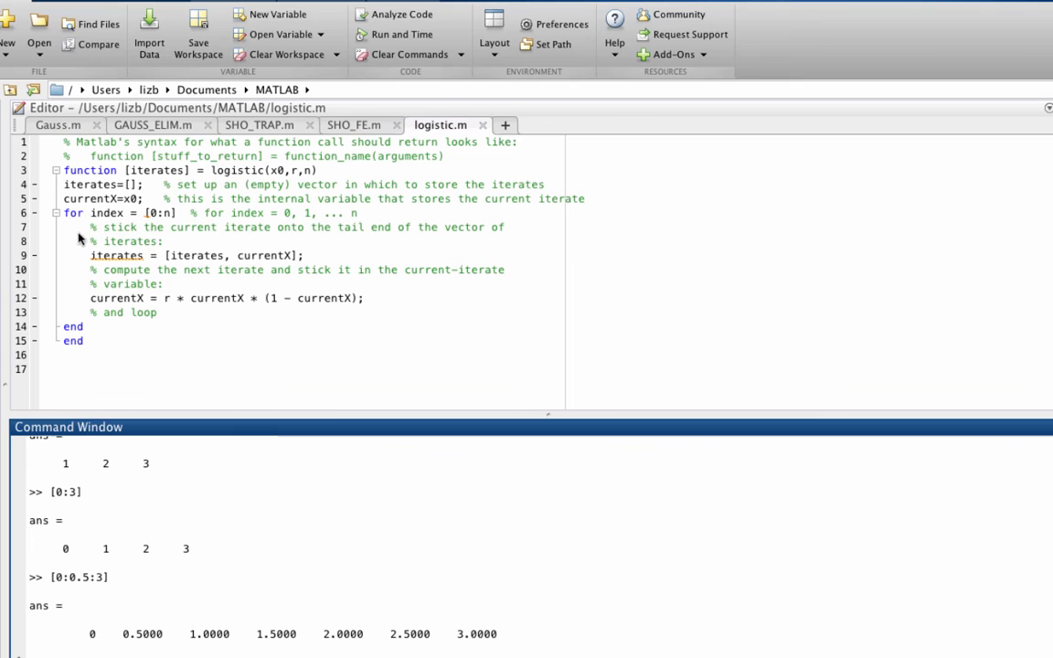
mouse_move(102, 245)
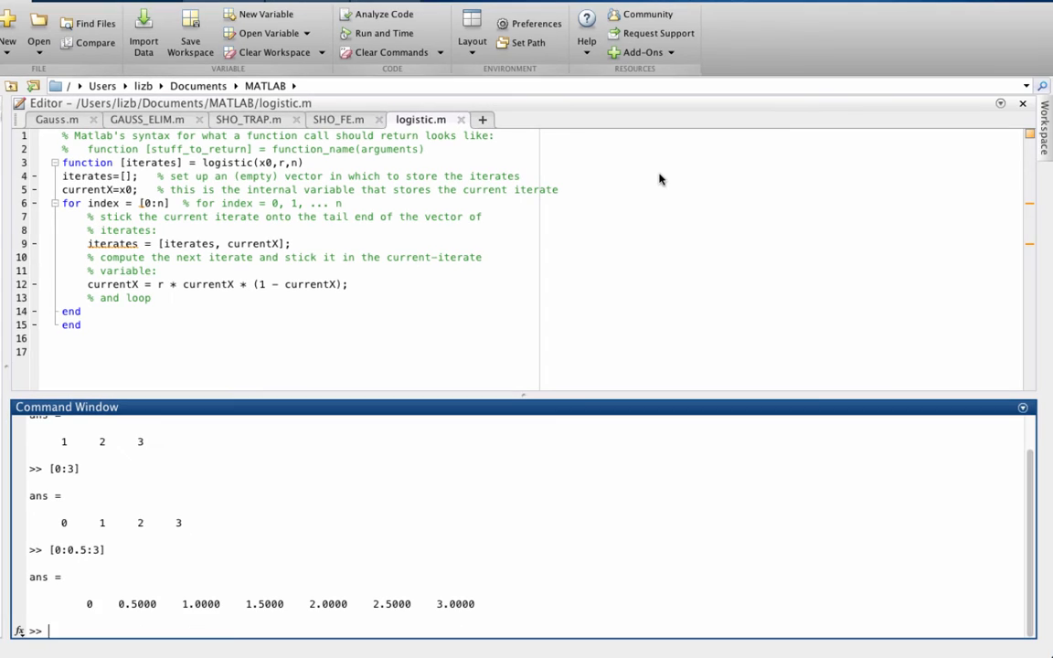
type("foo = [1,4,2,7];")
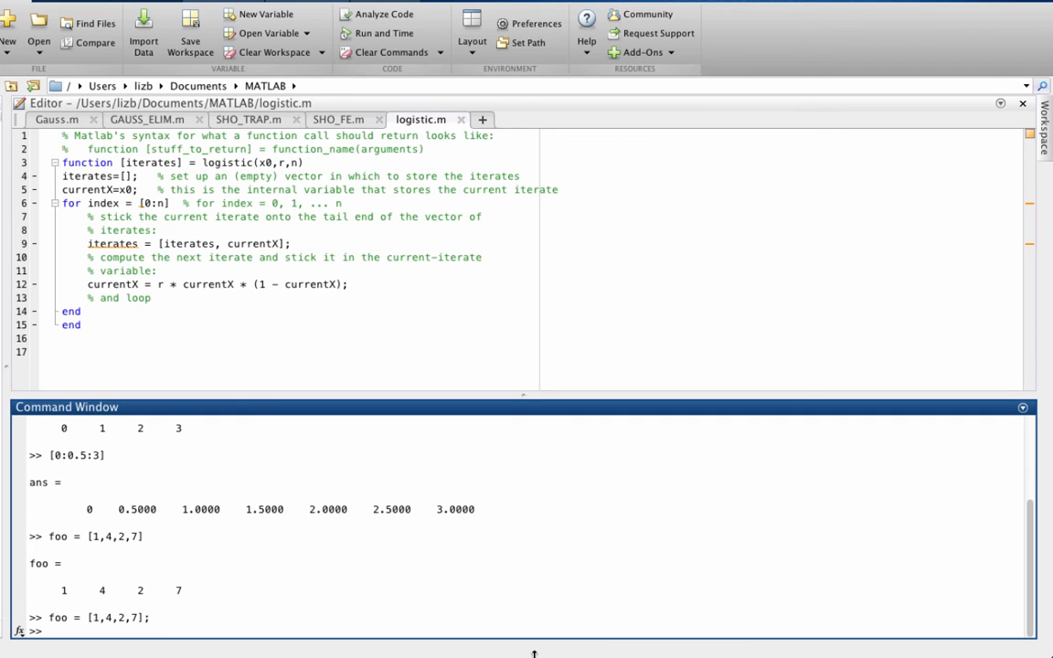
mouse_move(537, 252)
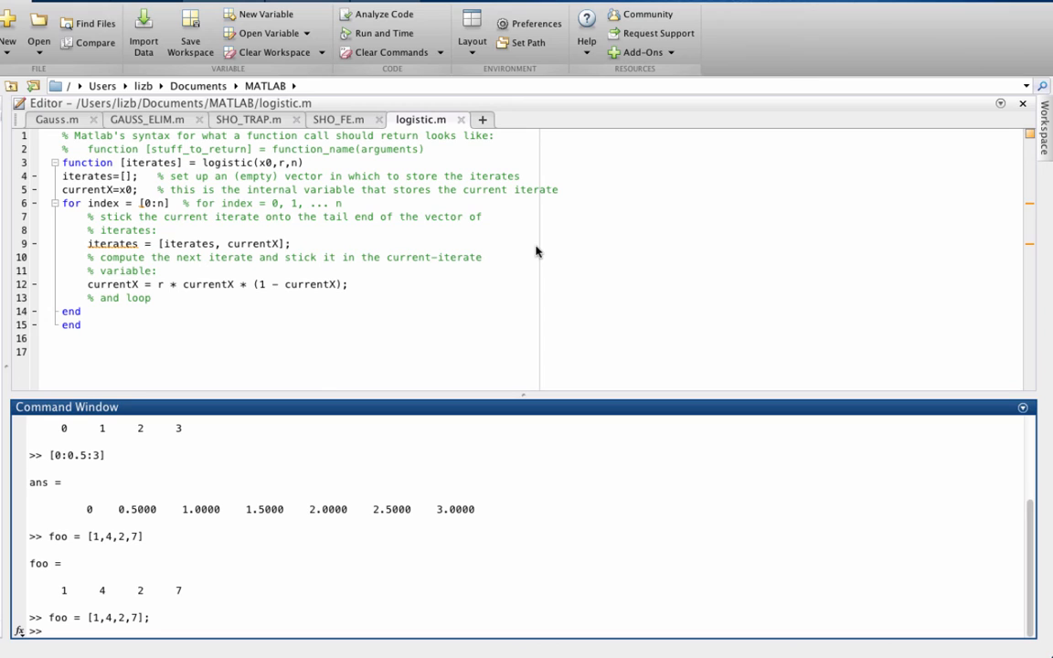
mouse_move(278, 241)
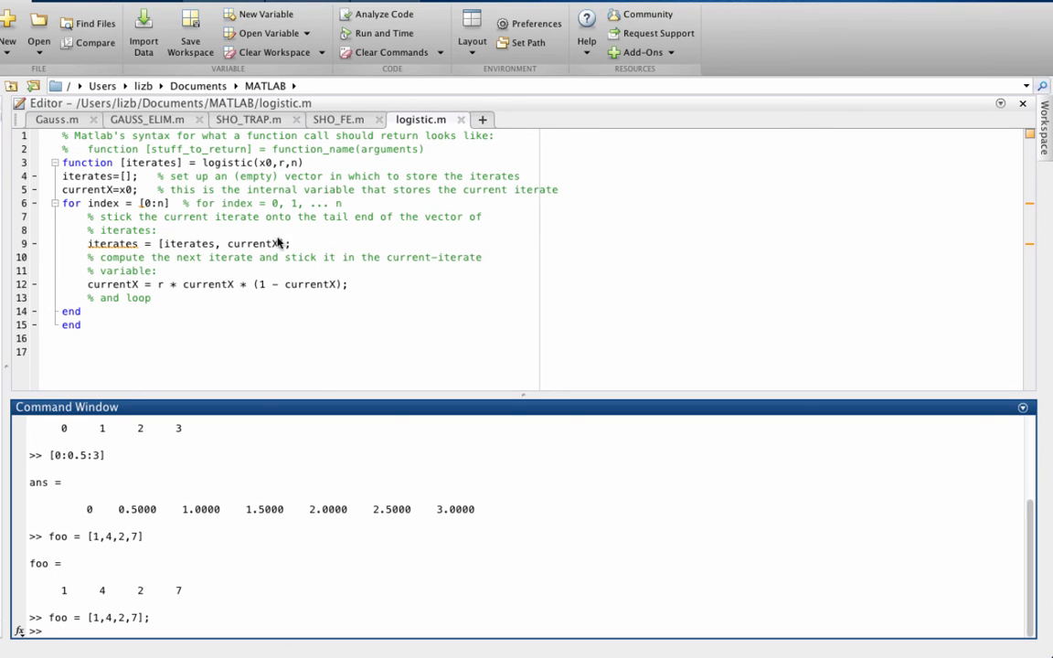
mouse_move(285, 236)
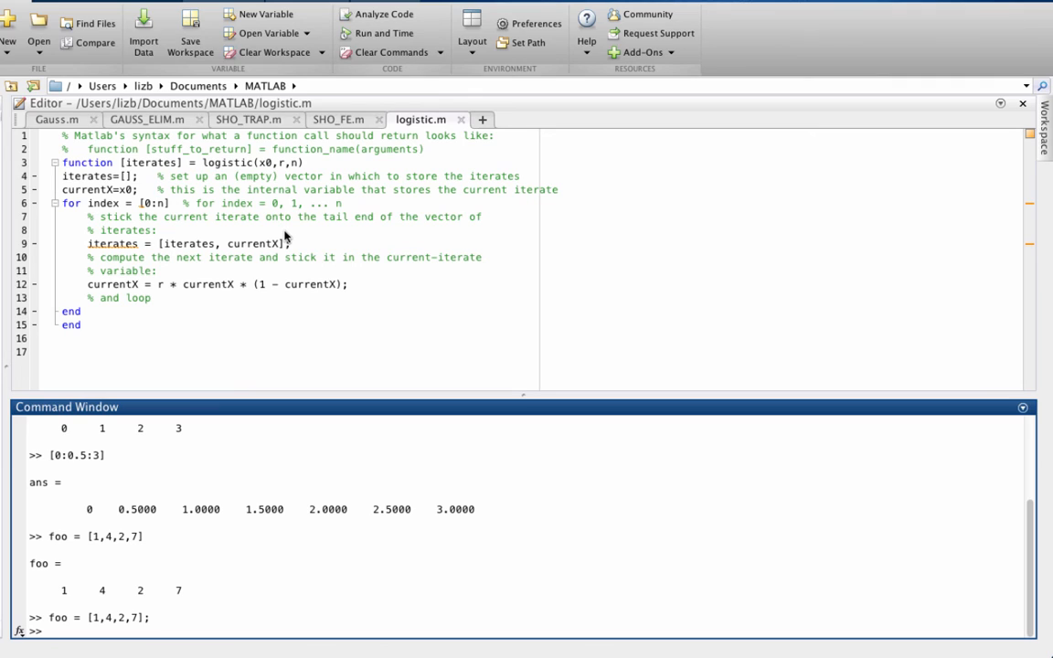
mouse_move(544, 251)
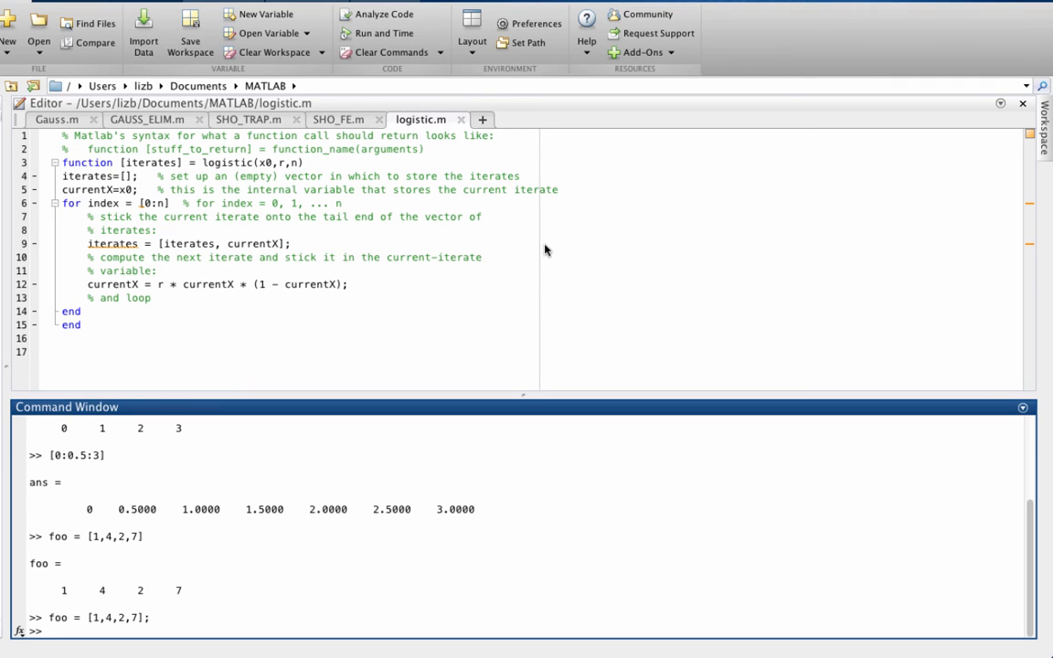
type("[foo,98]")
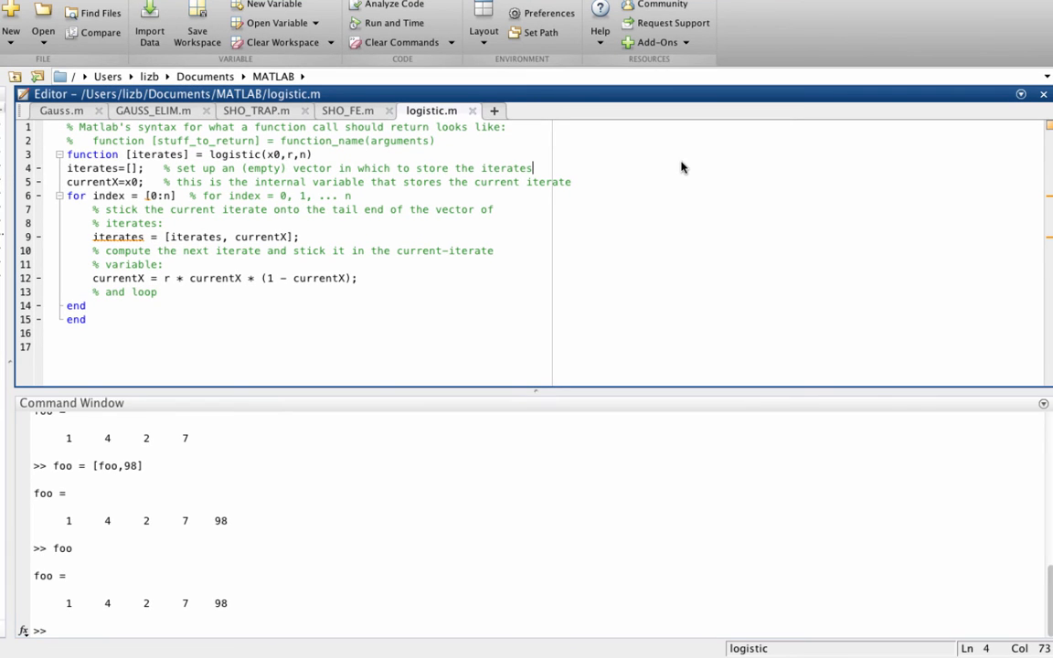
mouse_move(163, 292)
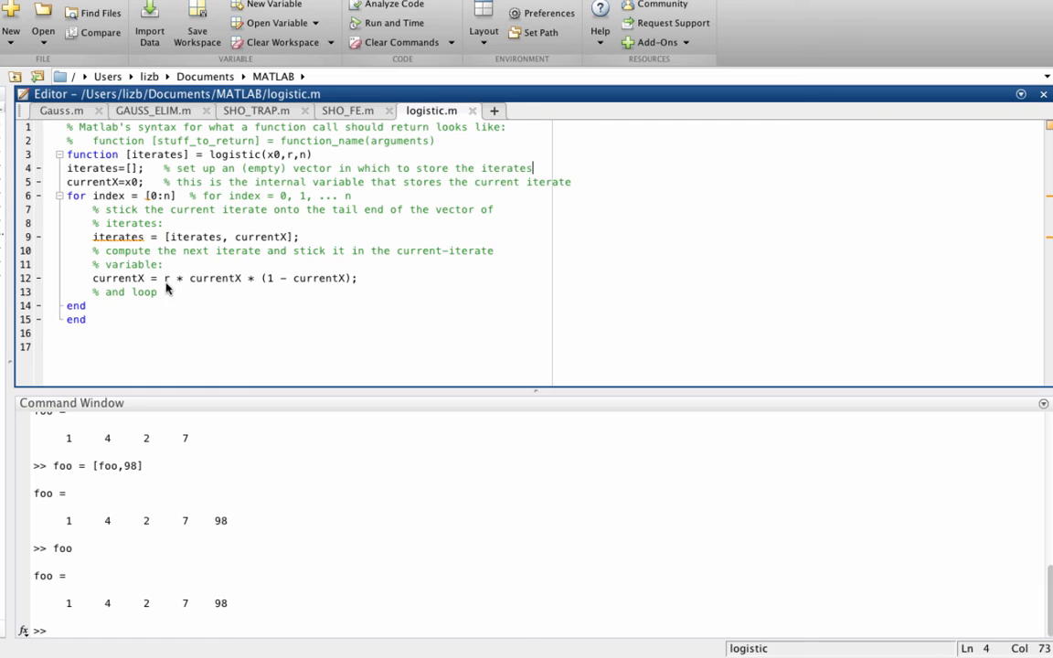
mouse_move(190, 272)
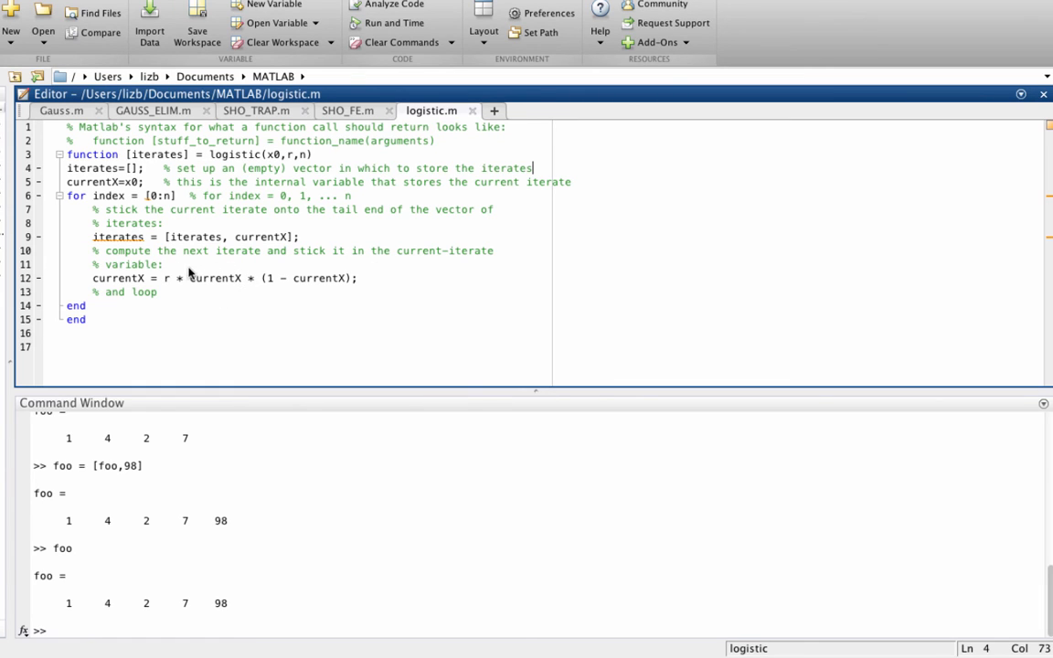
mouse_move(138, 291)
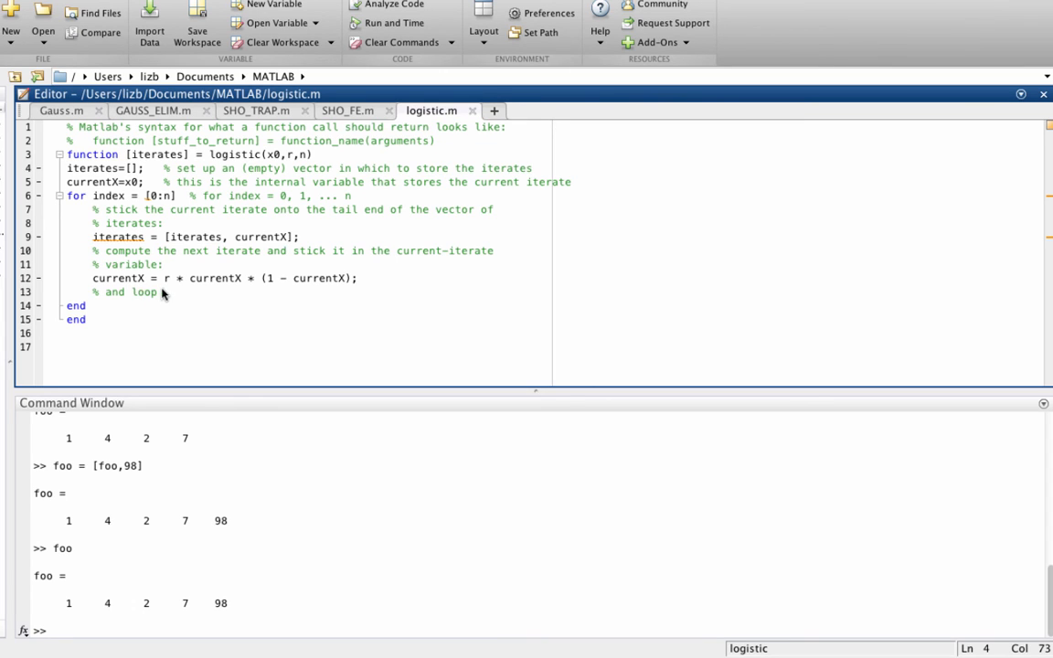
mouse_move(354, 289)
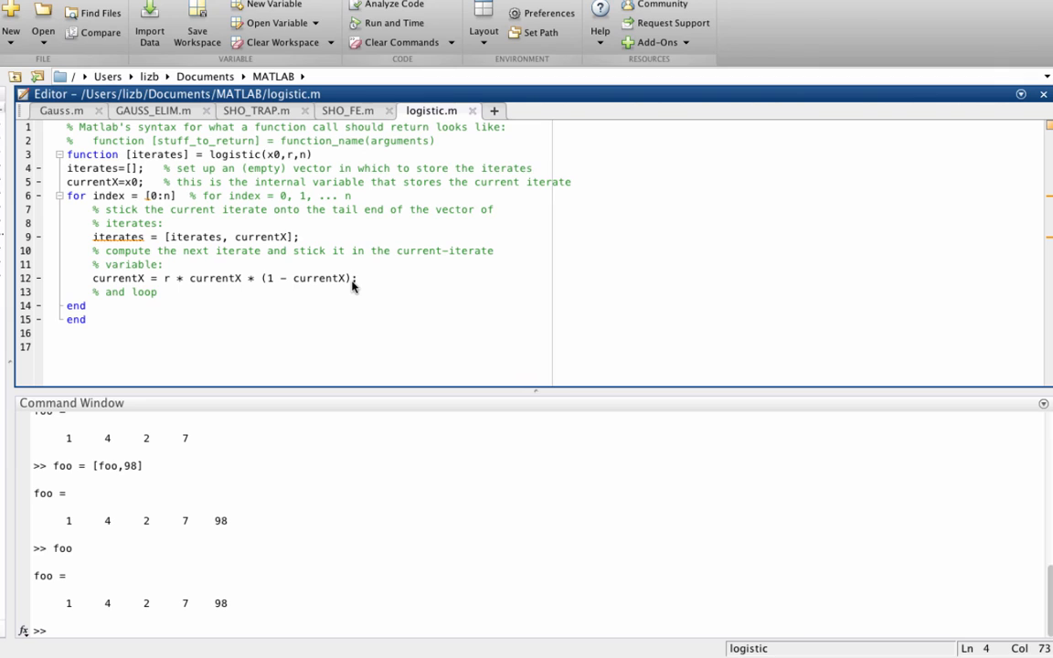